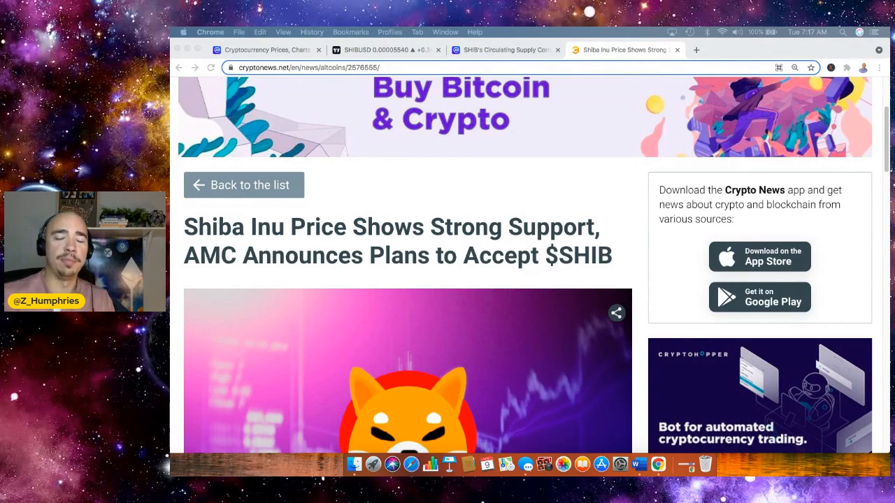
mouse_move(562, 292)
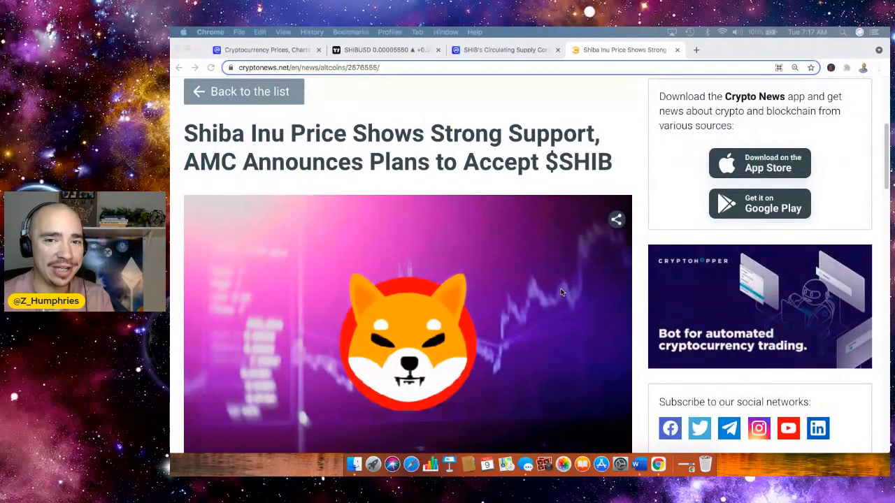
Read down through the Shiba Inu article to the 'In other news' paragraph.
scroll("down", 3)
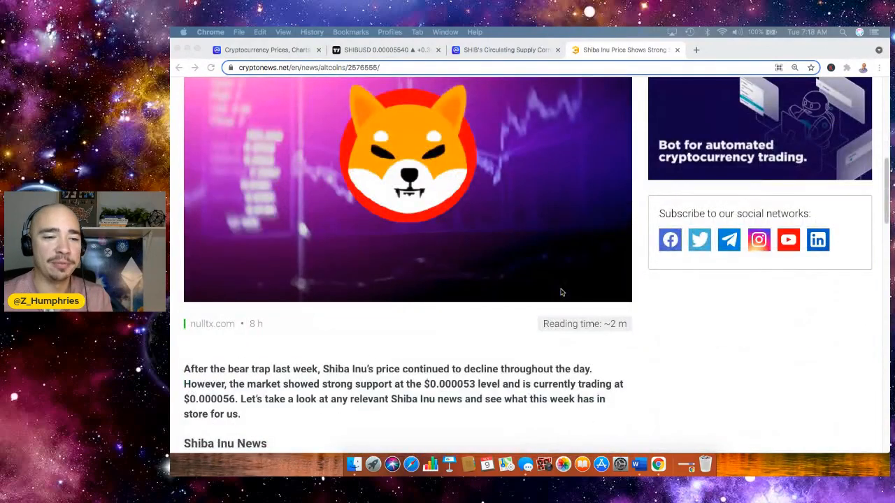
scroll("down", 3)
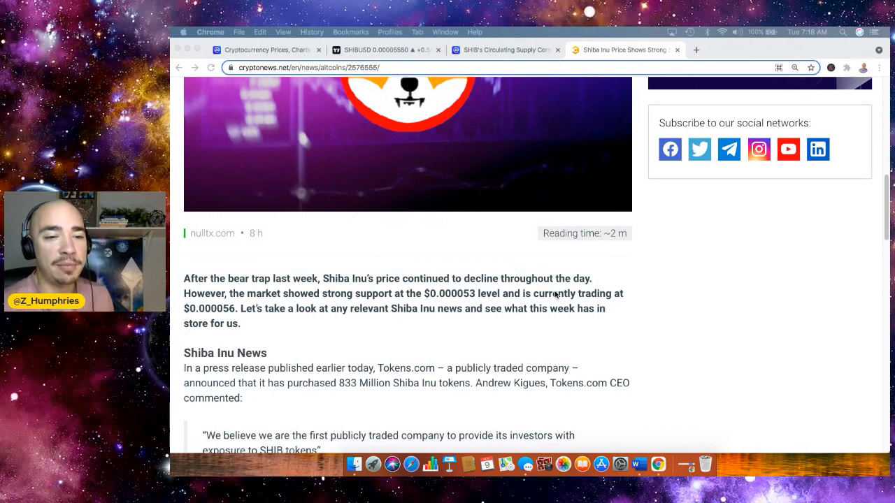
scroll("down", 3)
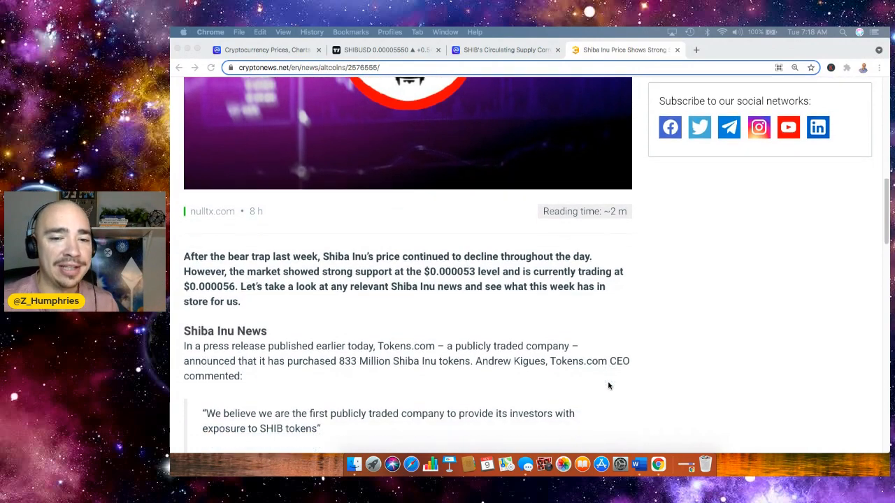
scroll("down", 3)
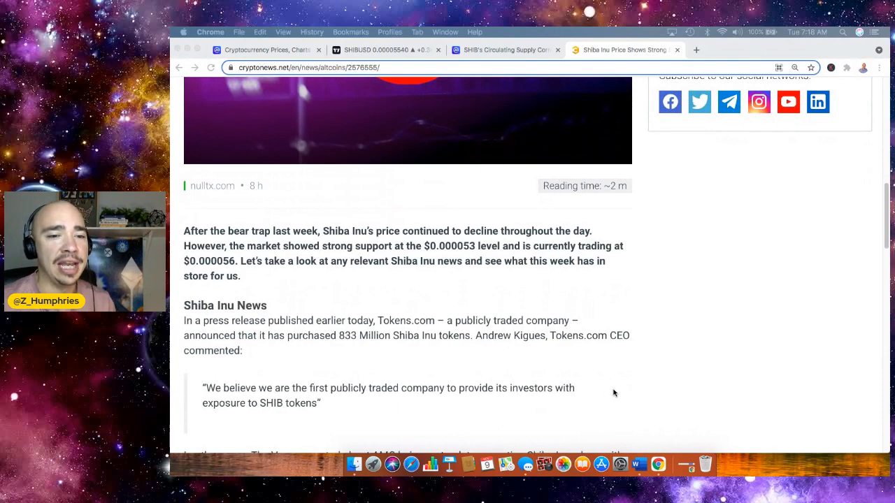
mouse_move(630, 386)
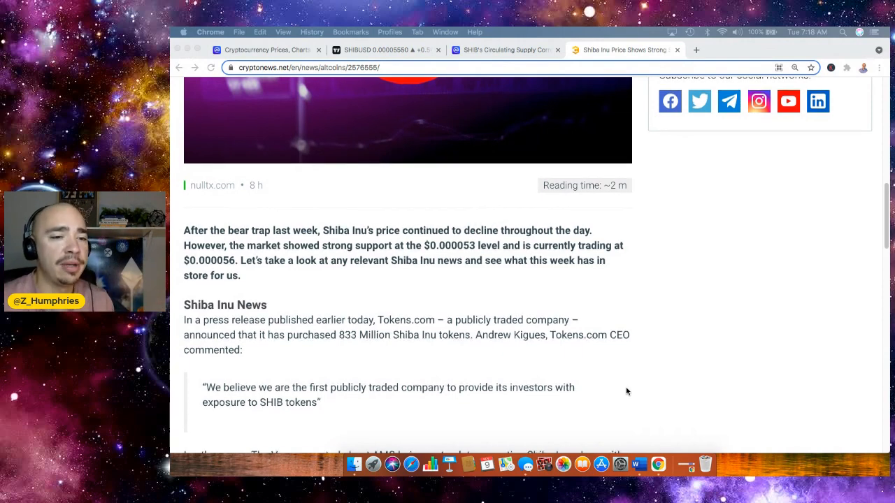
scroll("down", 3)
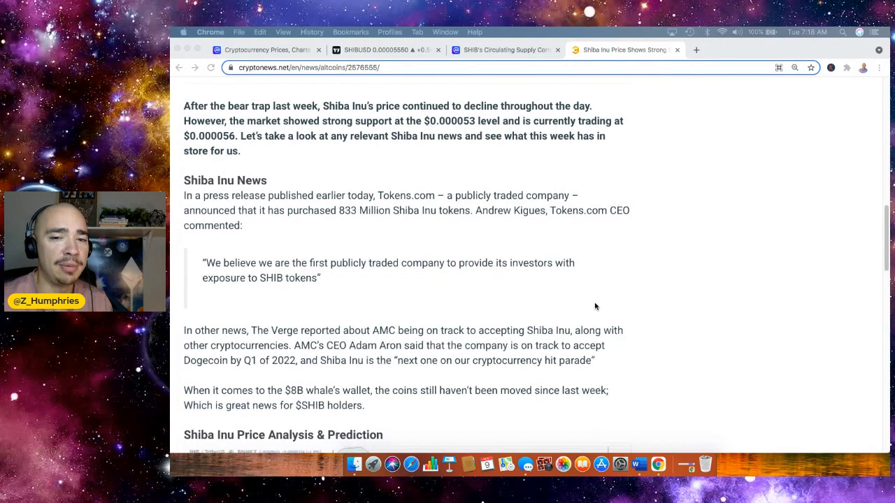
scroll("down", 3)
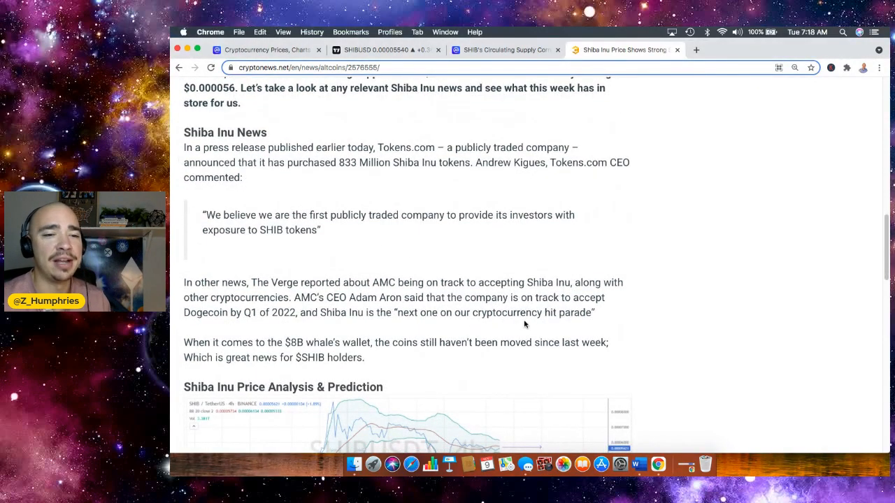
mouse_move(641, 305)
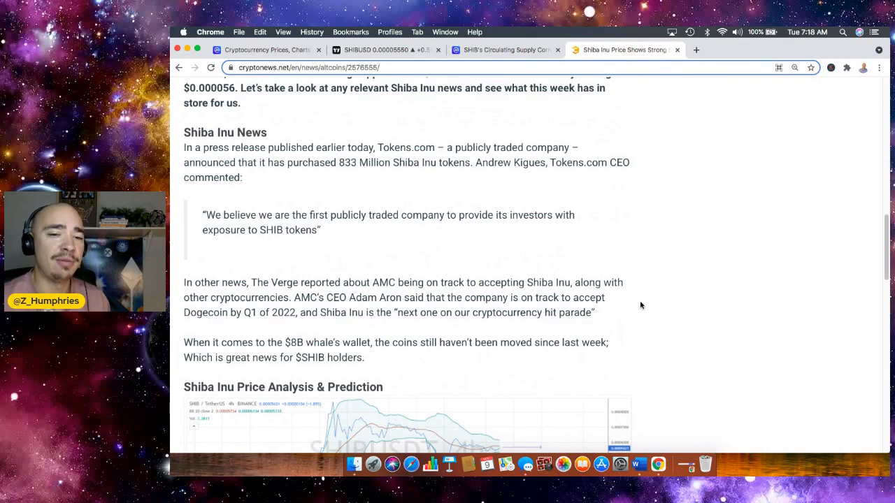
Highlight the paragraph about AMC being on track to accept Shiba Inu.
left_click_drag(201, 297, 596, 314)
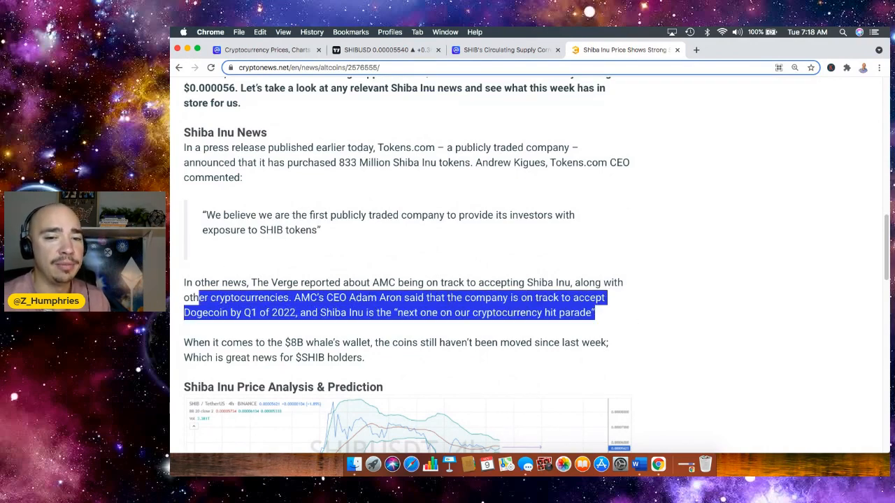
left_click_drag(203, 297, 185, 283)
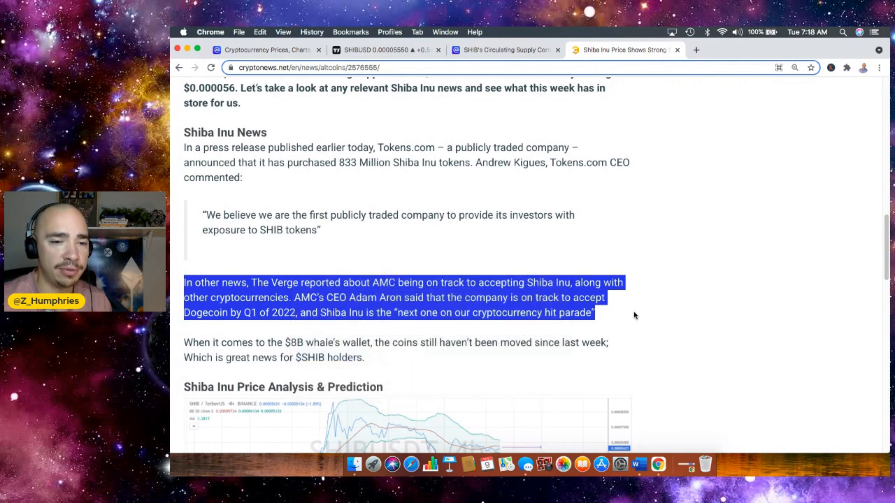
Continue reading past the TradingView chart to the price outlook and disclaimer.
scroll("down", 3)
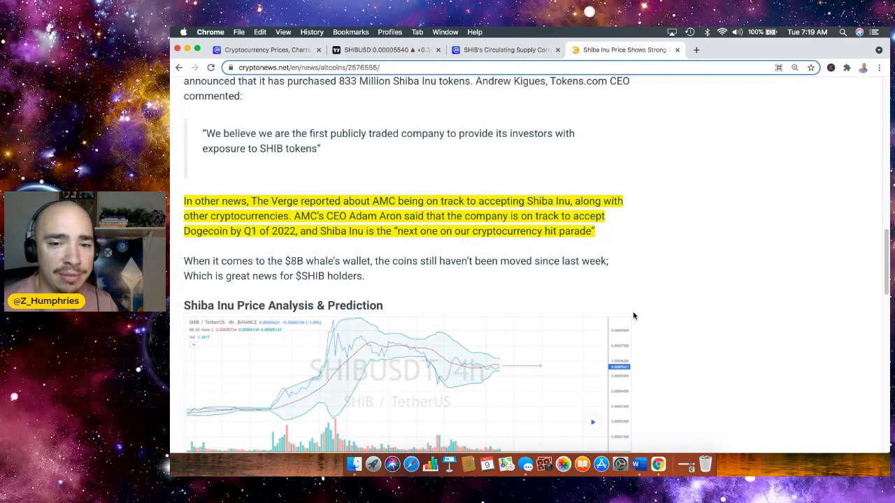
scroll("down", 3)
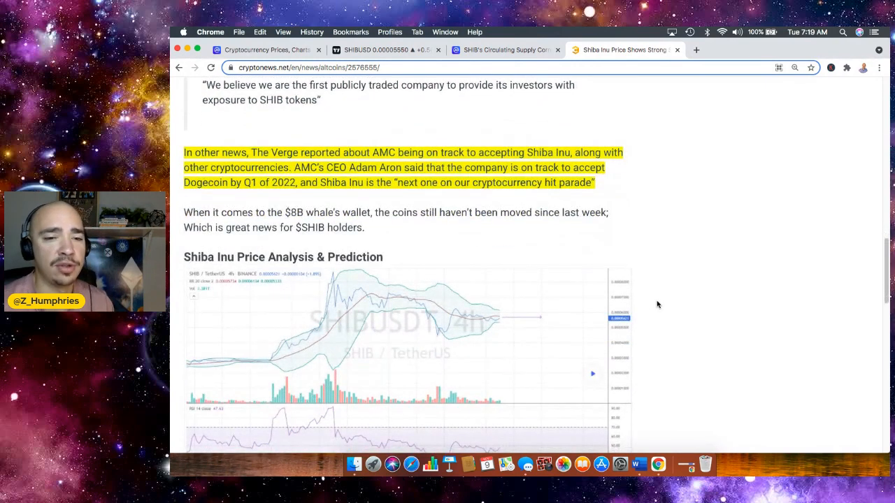
scroll("down", 3)
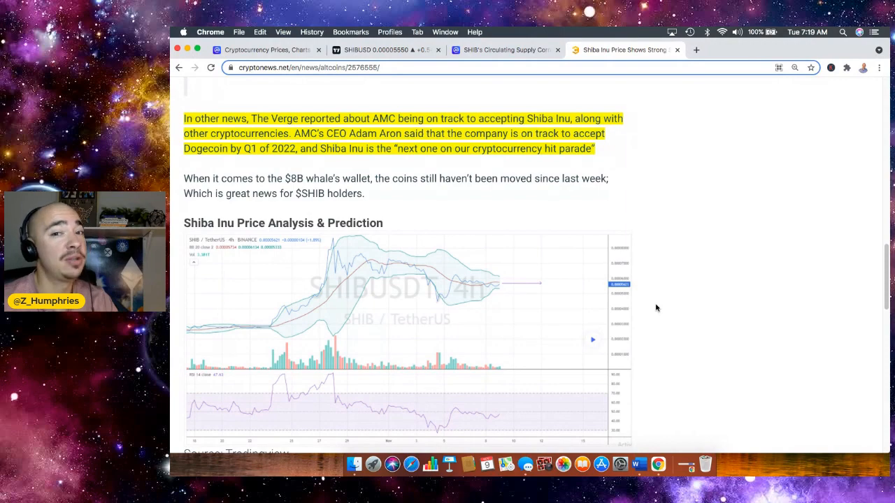
scroll("down", 3)
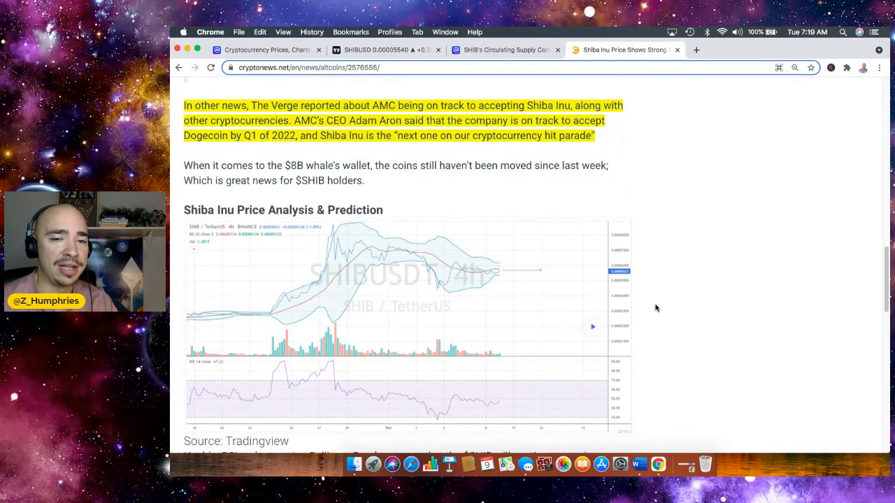
scroll("down", 3)
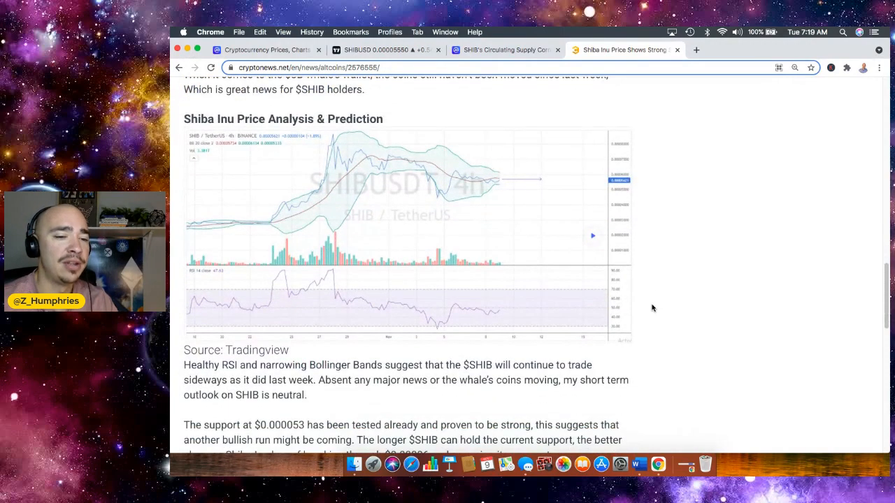
scroll("down", 3)
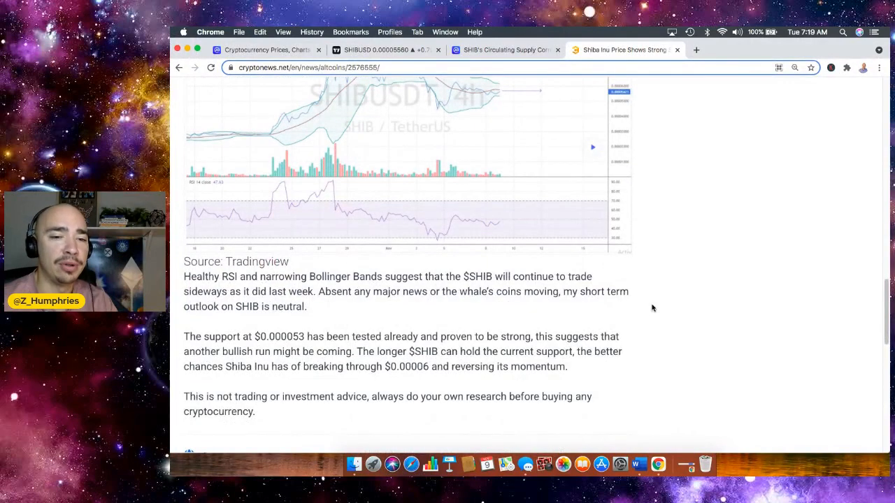
scroll("down", 3)
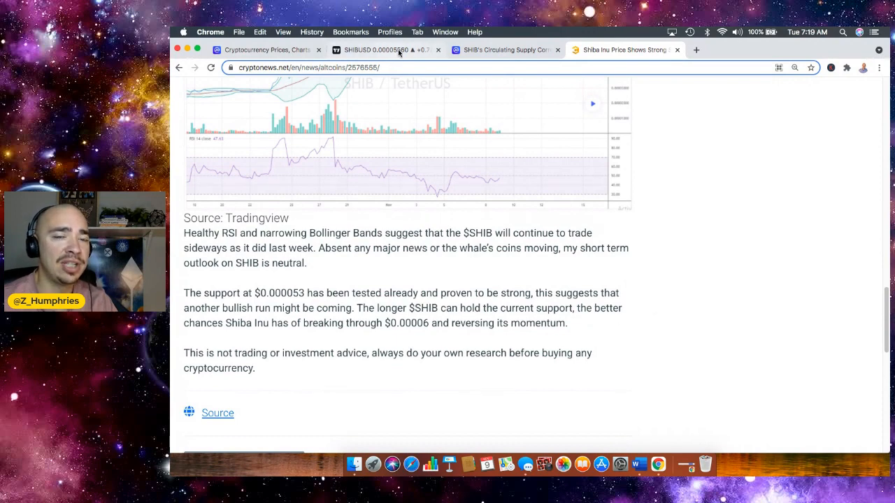
Review the SHIBUSD chart with hourly candles on TradingView, then return to the article.
left_click(385, 51)
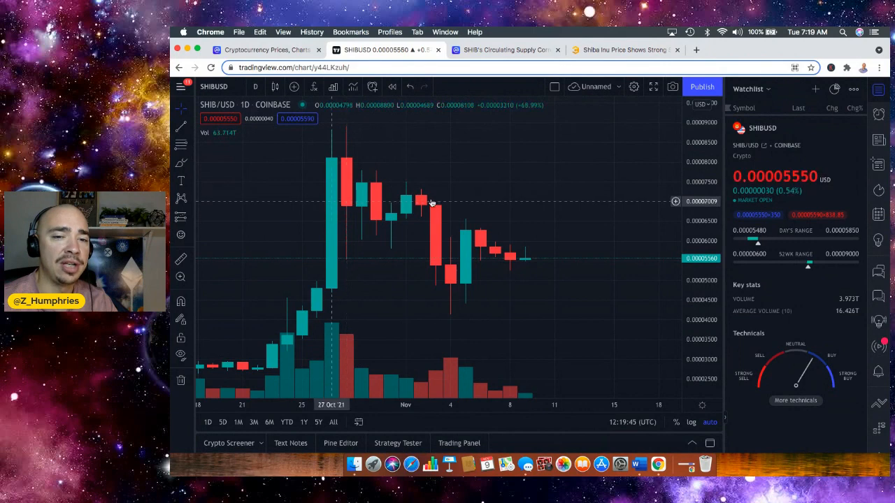
mouse_move(434, 227)
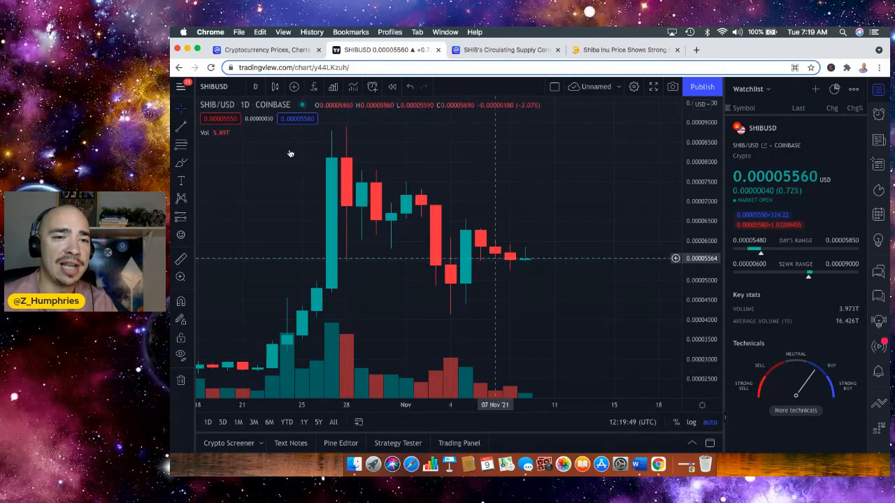
left_click(255, 86)
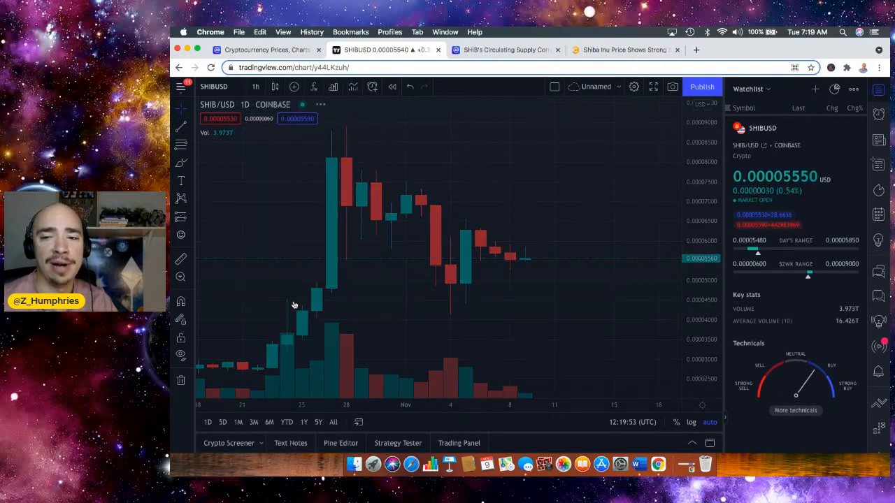
left_click(255, 87)
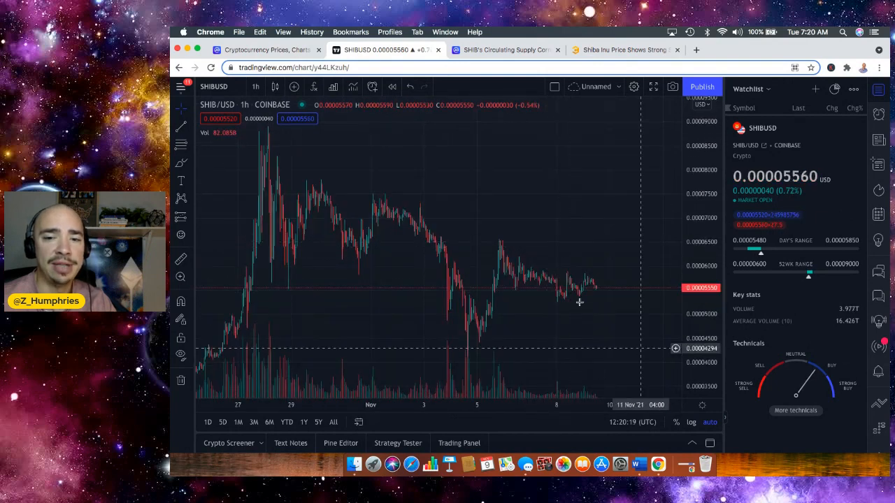
mouse_move(419, 230)
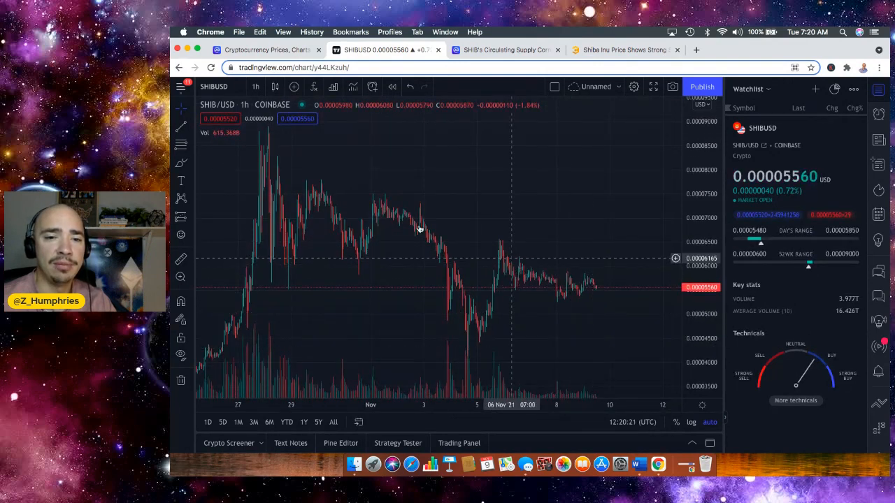
mouse_move(409, 196)
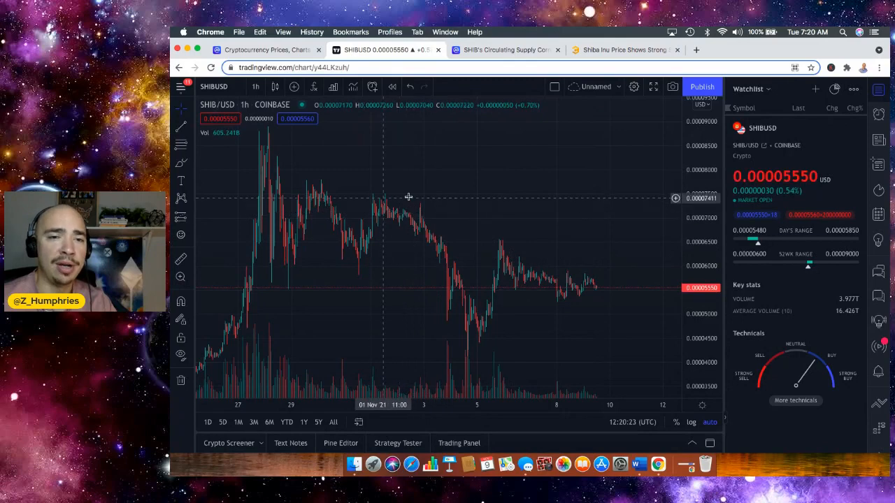
left_click(622, 51)
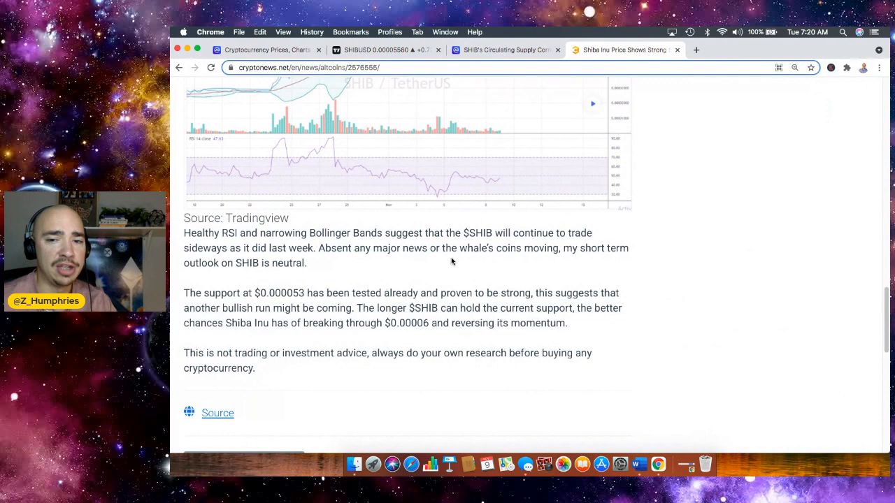
mouse_move(432, 285)
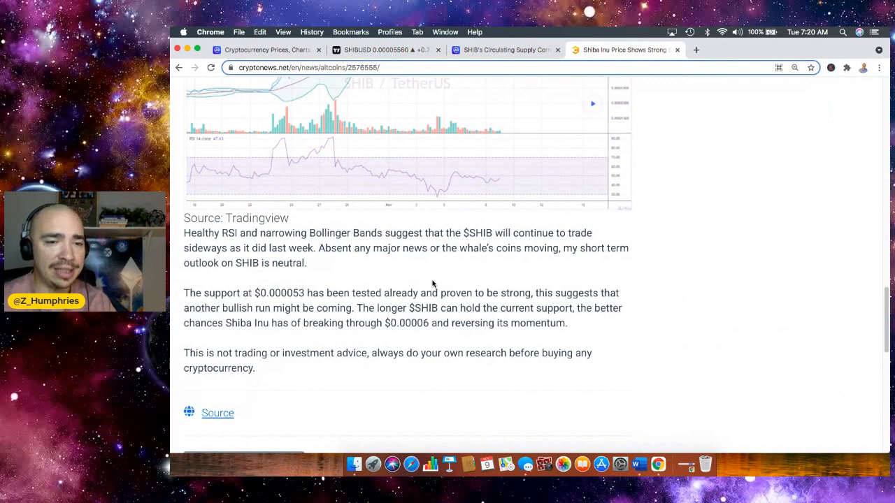
mouse_move(447, 264)
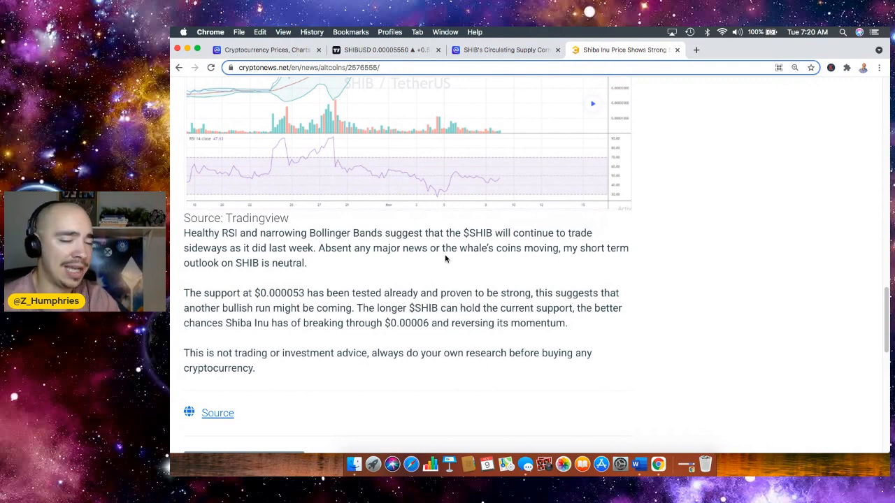
mouse_move(490, 271)
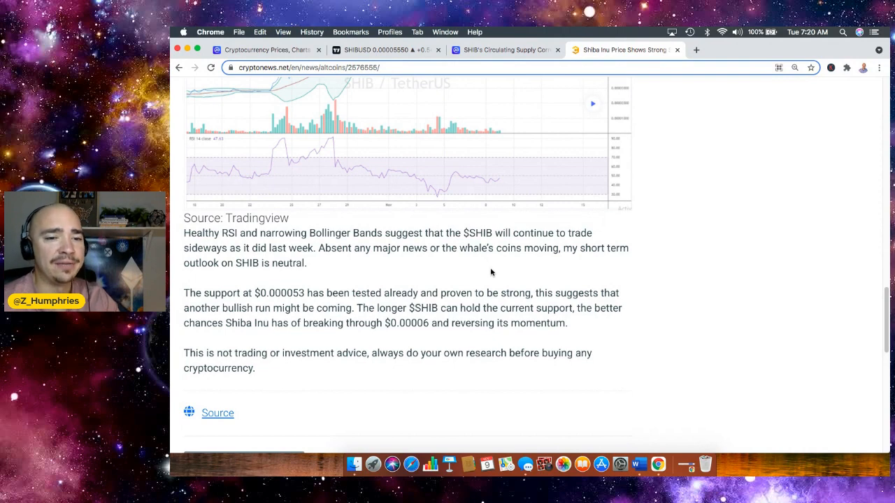
mouse_move(551, 308)
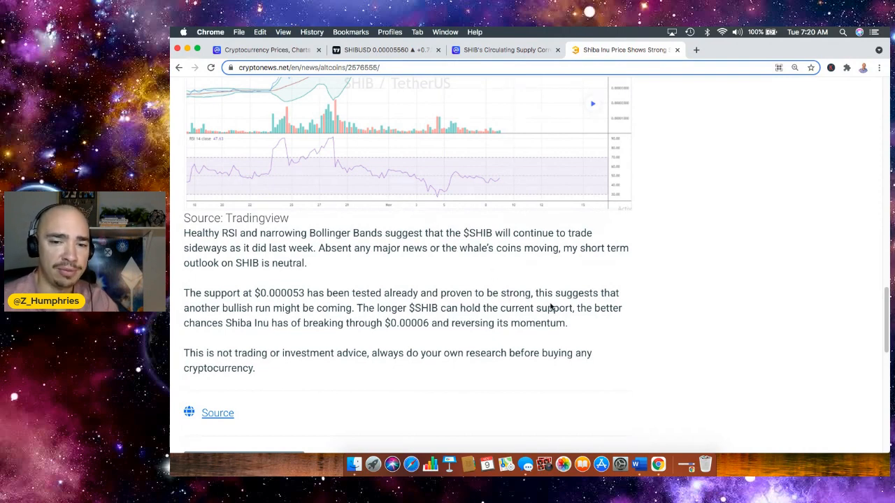
mouse_move(606, 335)
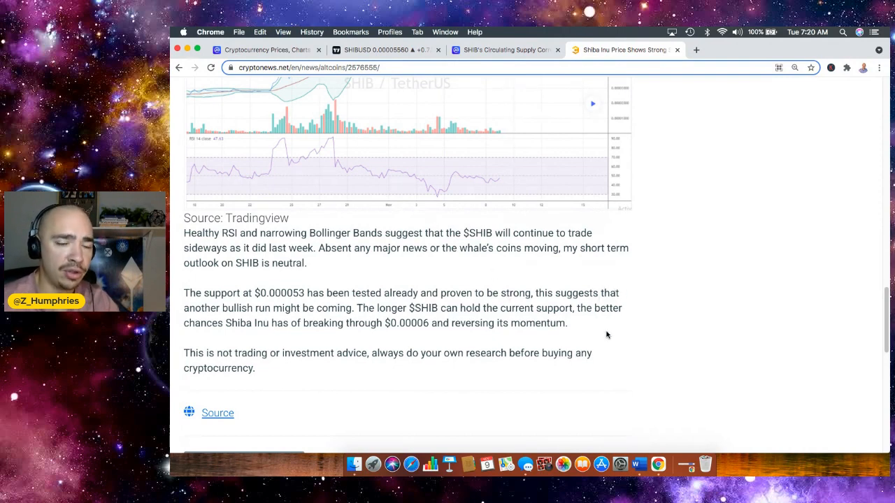
mouse_move(596, 340)
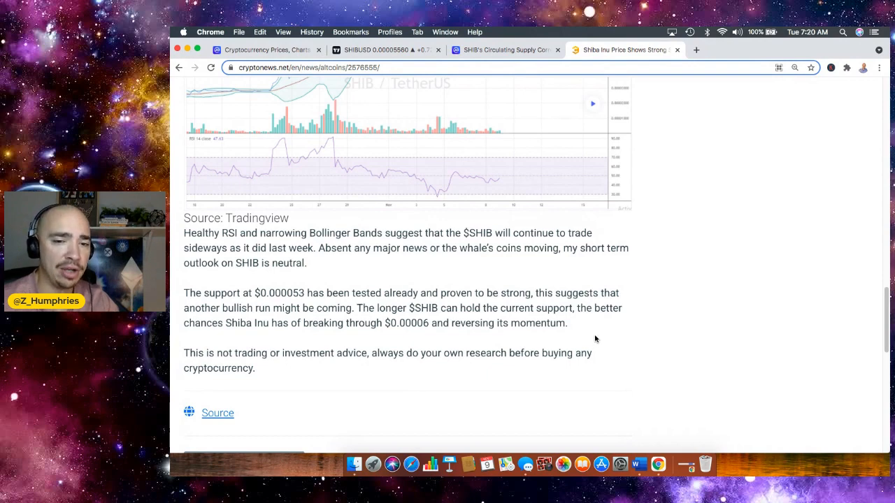
mouse_move(607, 337)
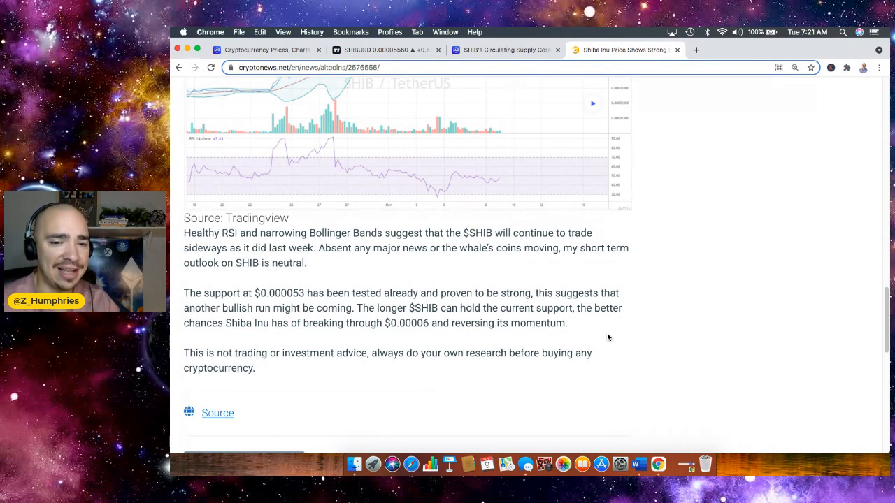
mouse_move(588, 356)
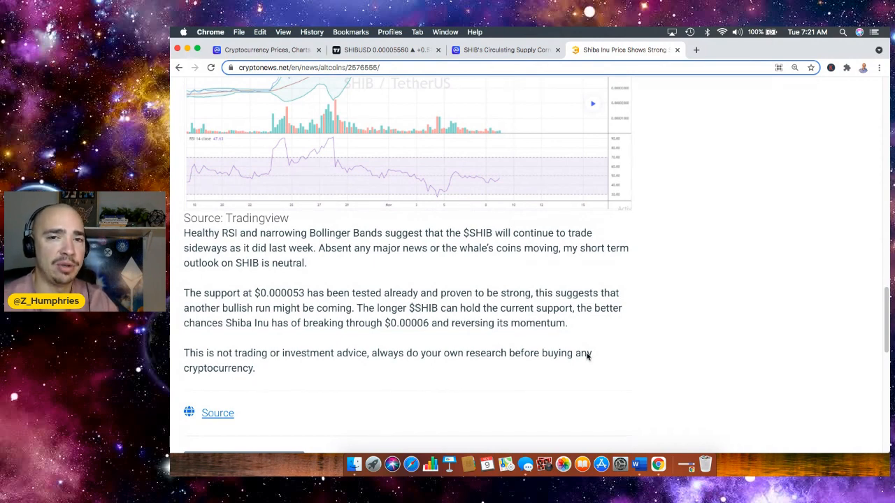
mouse_move(615, 344)
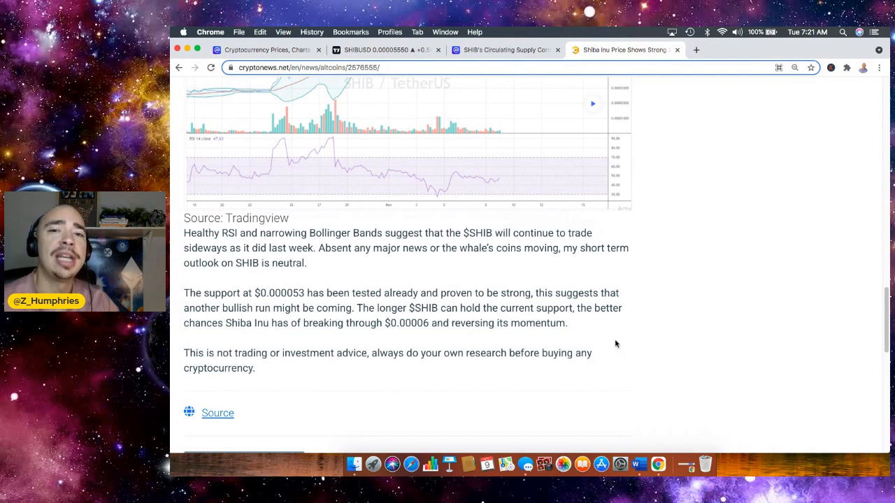
mouse_move(598, 357)
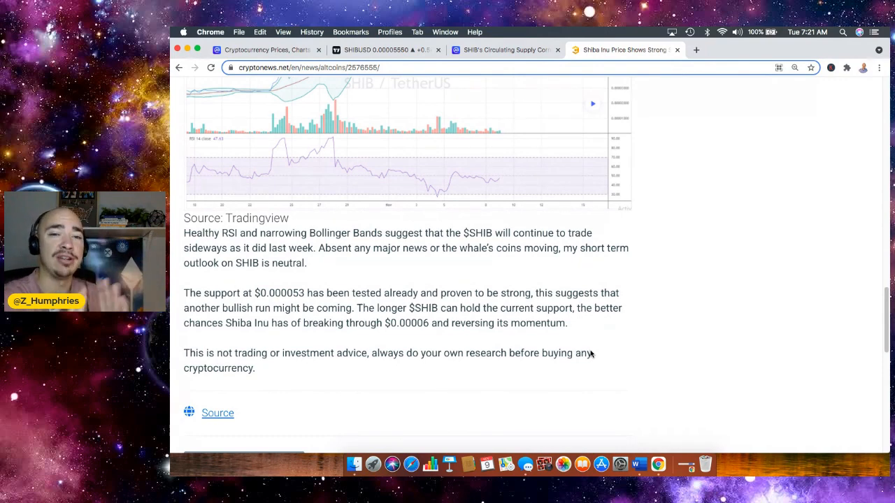
mouse_move(568, 62)
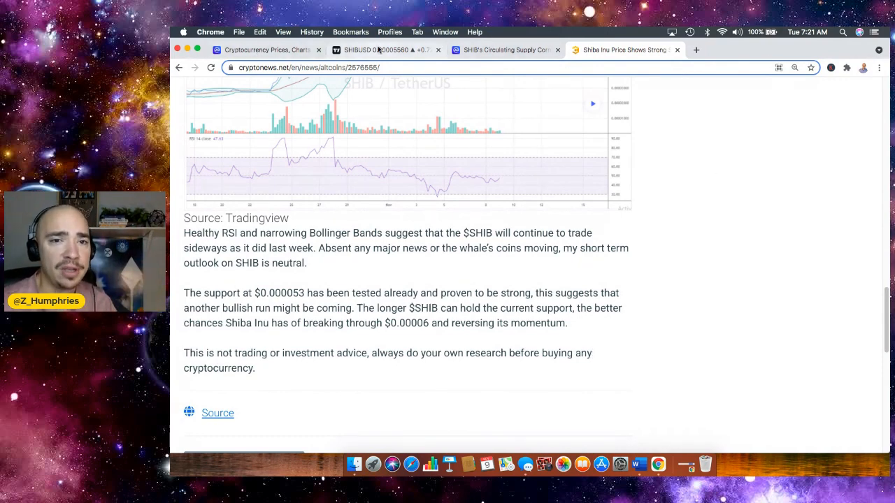
Switch from the article's conclusion to the CoinMarketCap cryptocurrency rankings.
left_click(266, 50)
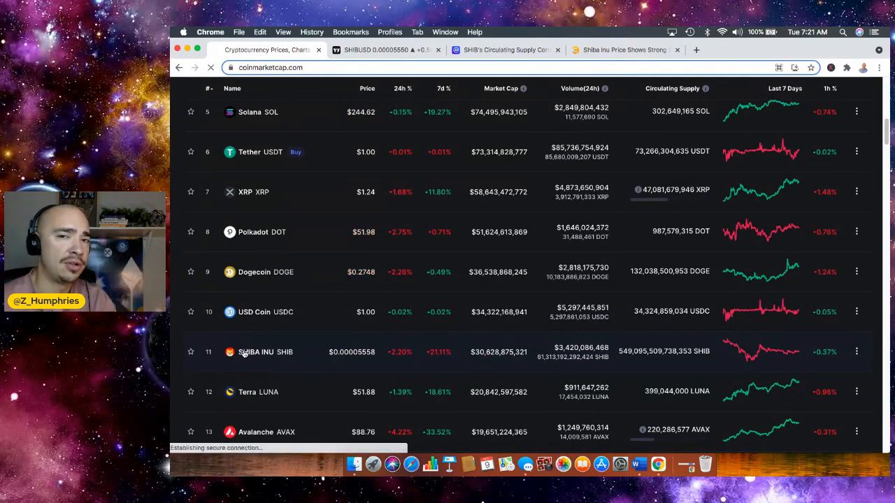
Open the SHIBA INU coin page and follow its Ethereum contract link to Etherscan.
left_click(256, 353)
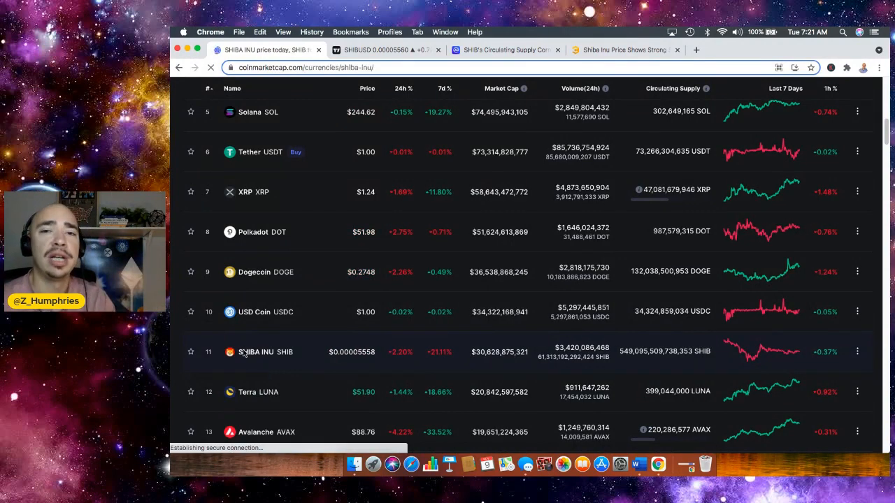
left_click(256, 352)
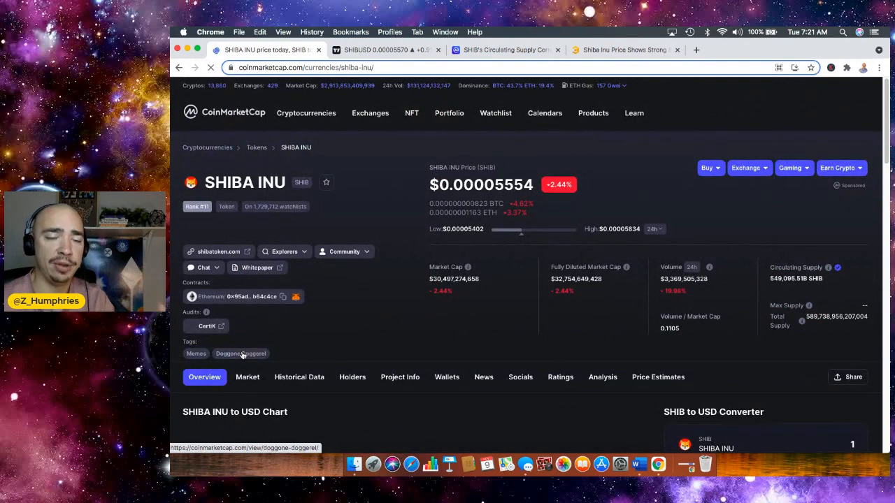
mouse_move(397, 362)
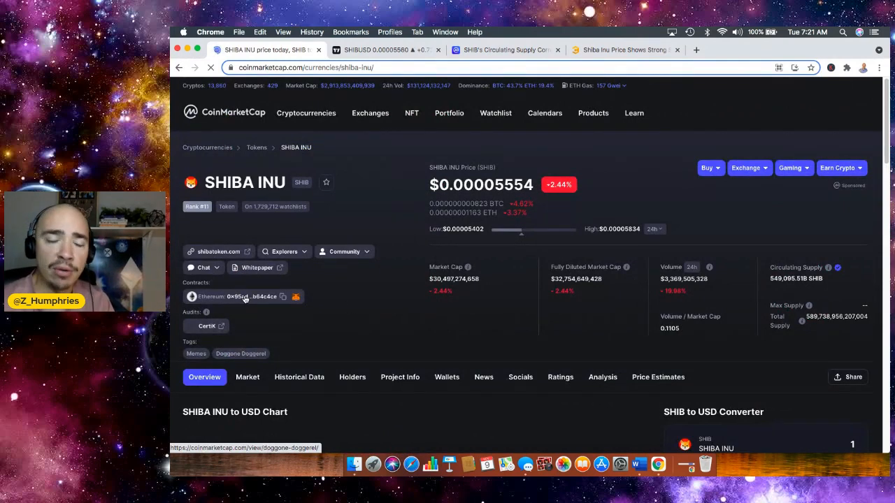
left_click(296, 297)
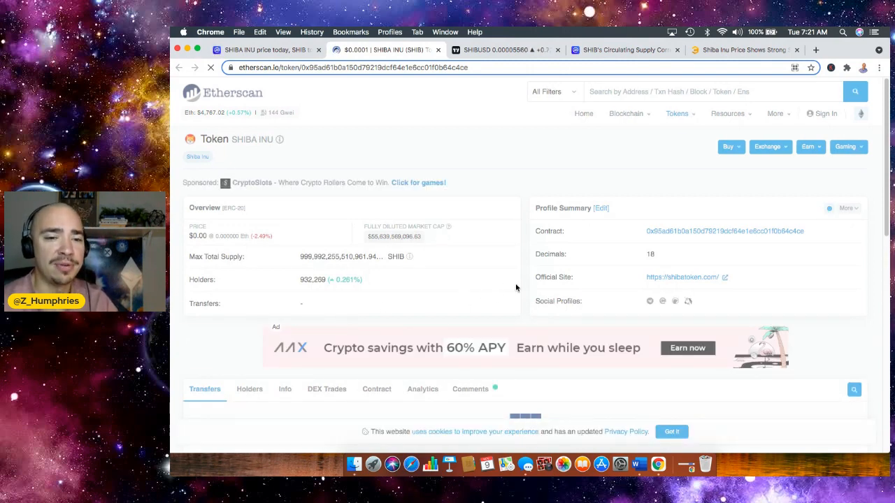
Check the SHIB holder count of 932,269 on Etherscan, then return to CoinMarketCap.
scroll("down", 3)
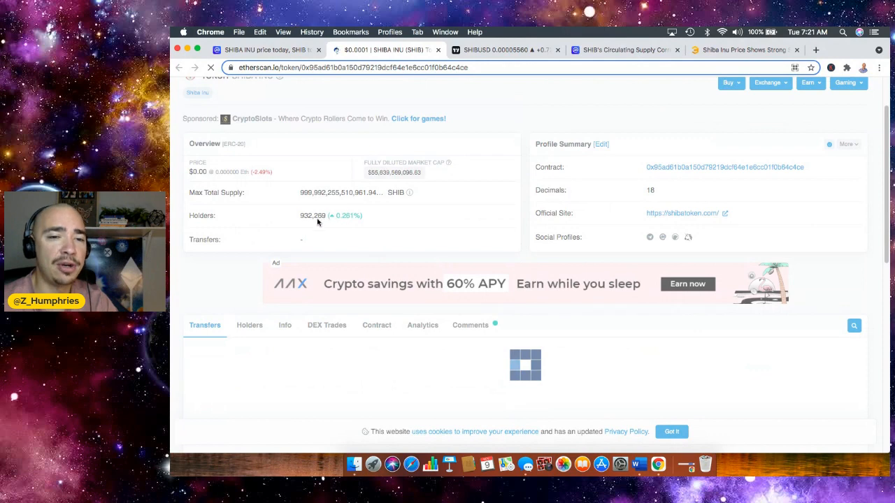
mouse_move(322, 227)
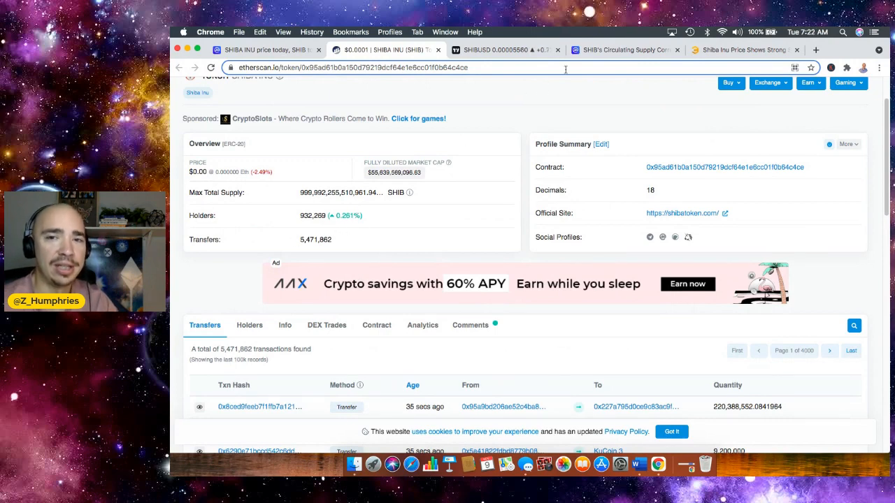
left_click(266, 50)
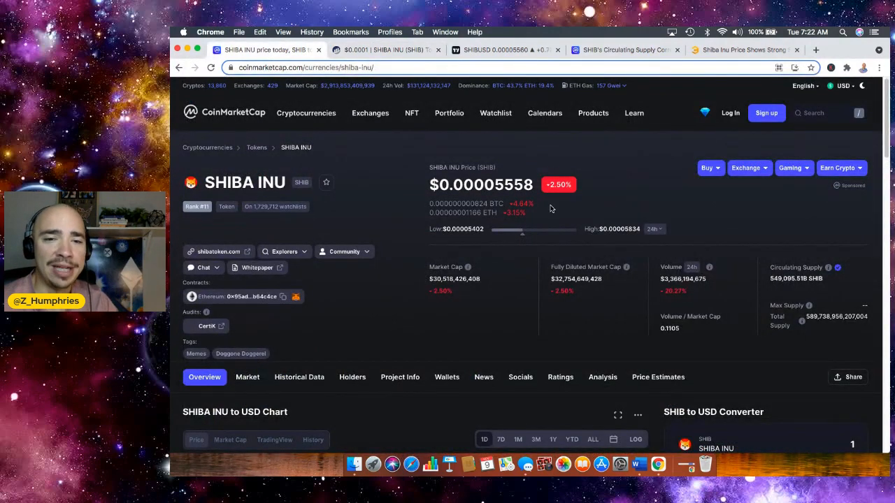
mouse_move(428, 206)
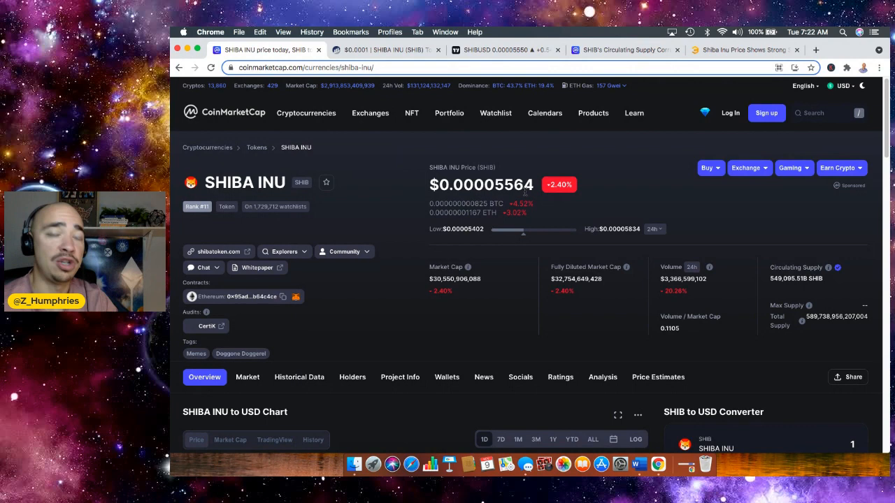
mouse_move(557, 148)
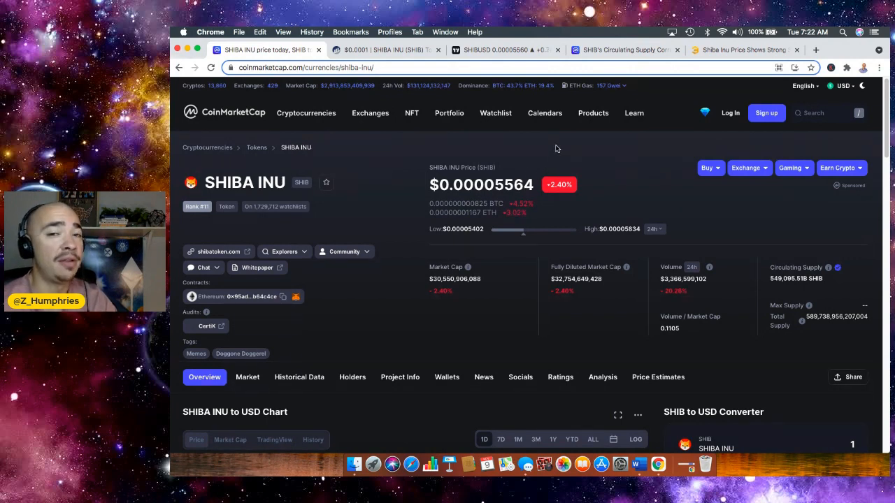
left_click(411, 112)
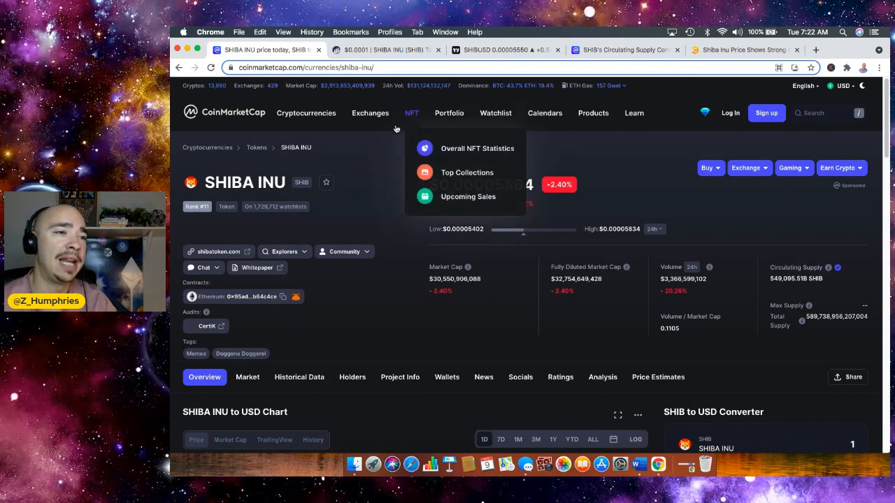